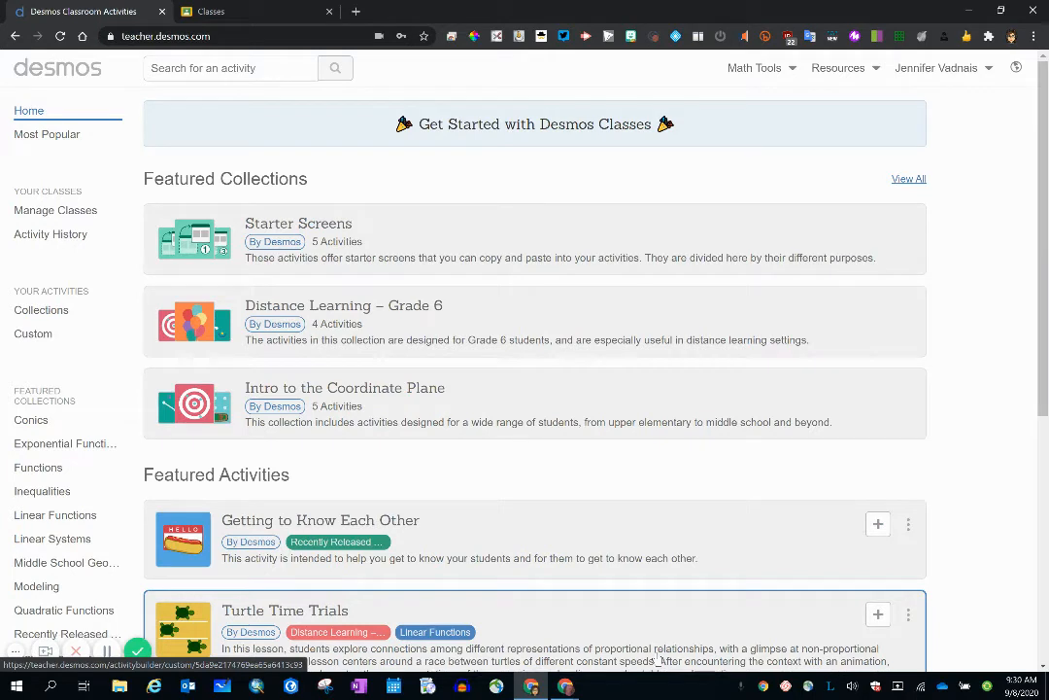
mouse_move(42, 214)
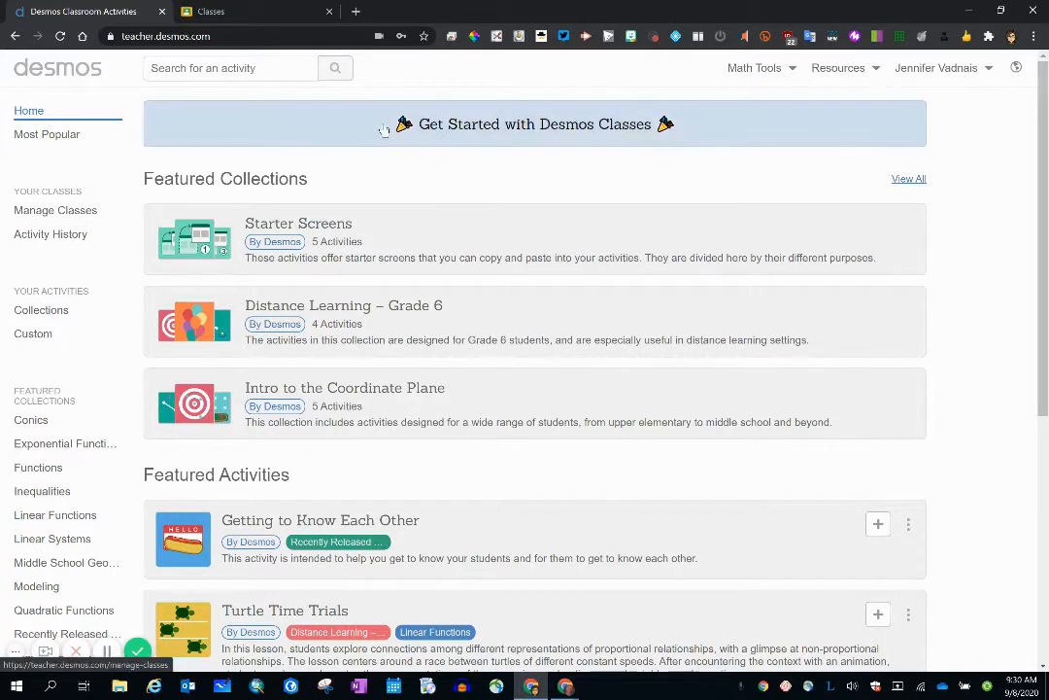
mouse_move(431, 131)
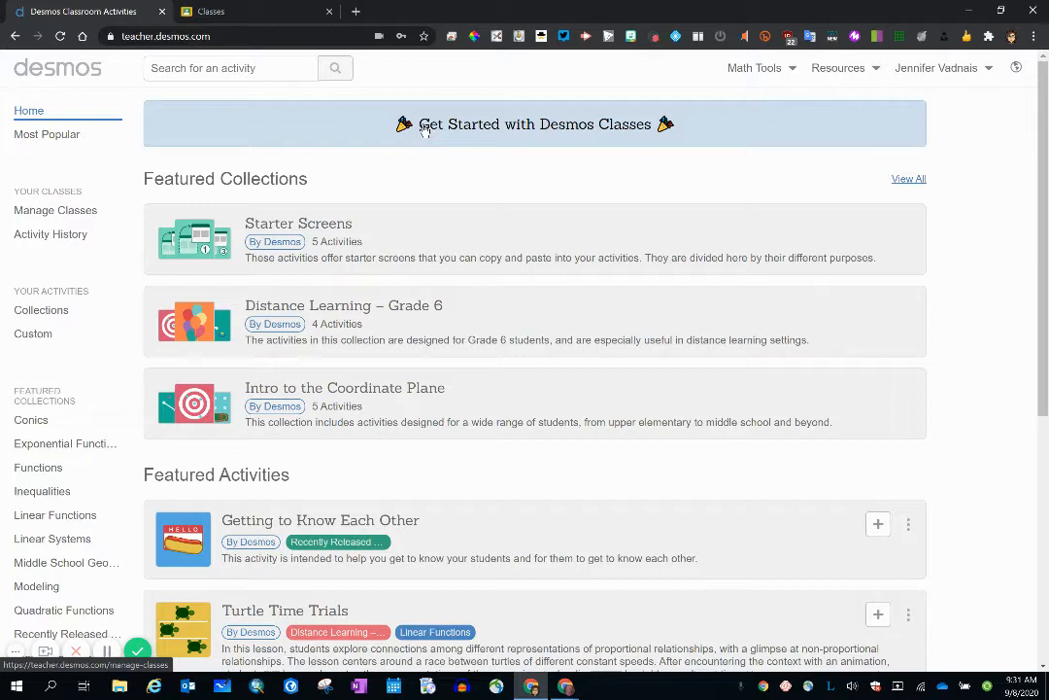
mouse_move(285, 115)
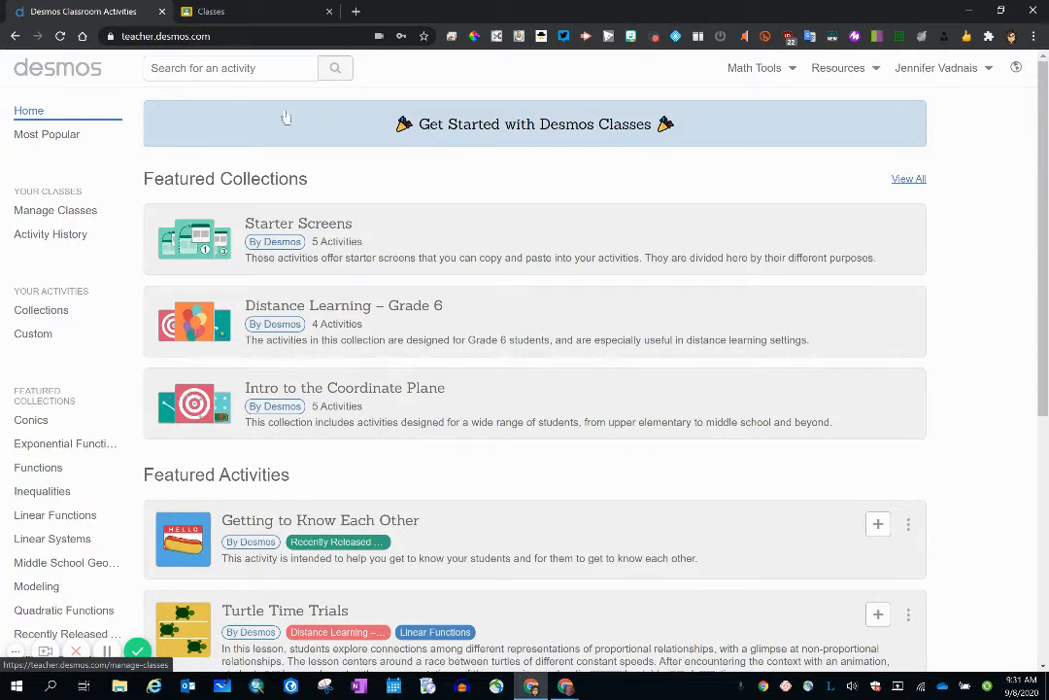
mouse_move(56, 210)
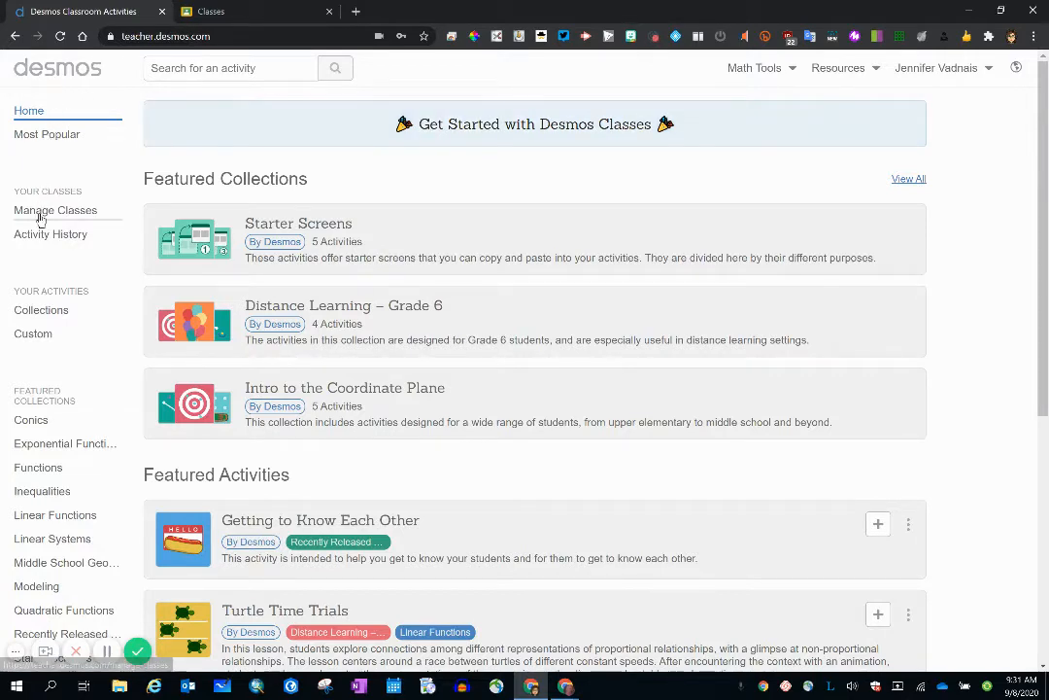
Step: Go to Manage Classes and open the Add New Class dialog
left_click(55, 210)
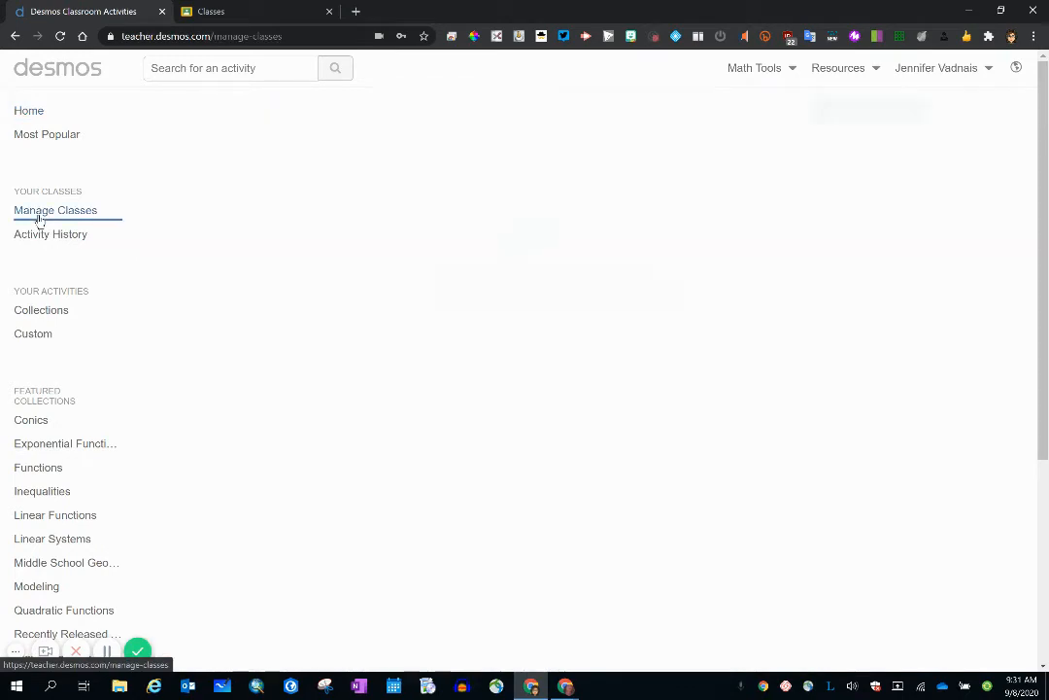
left_click(55, 210)
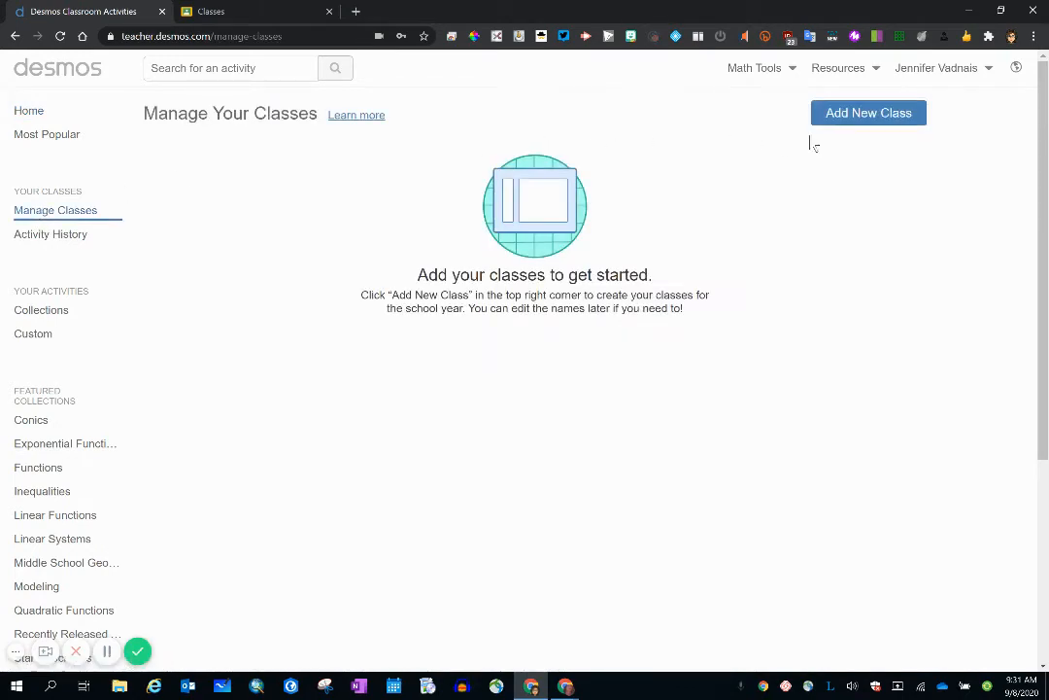
left_click(868, 112)
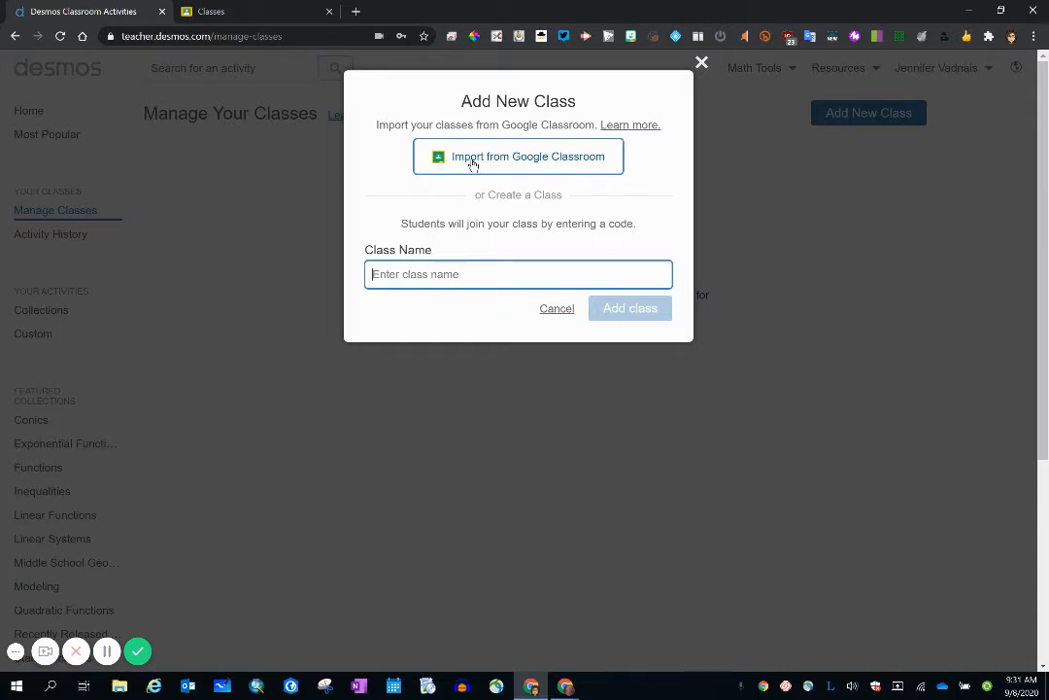
Step: Import two selected Google Classroom classes, syncing 4 and 2 students
left_click(518, 156)
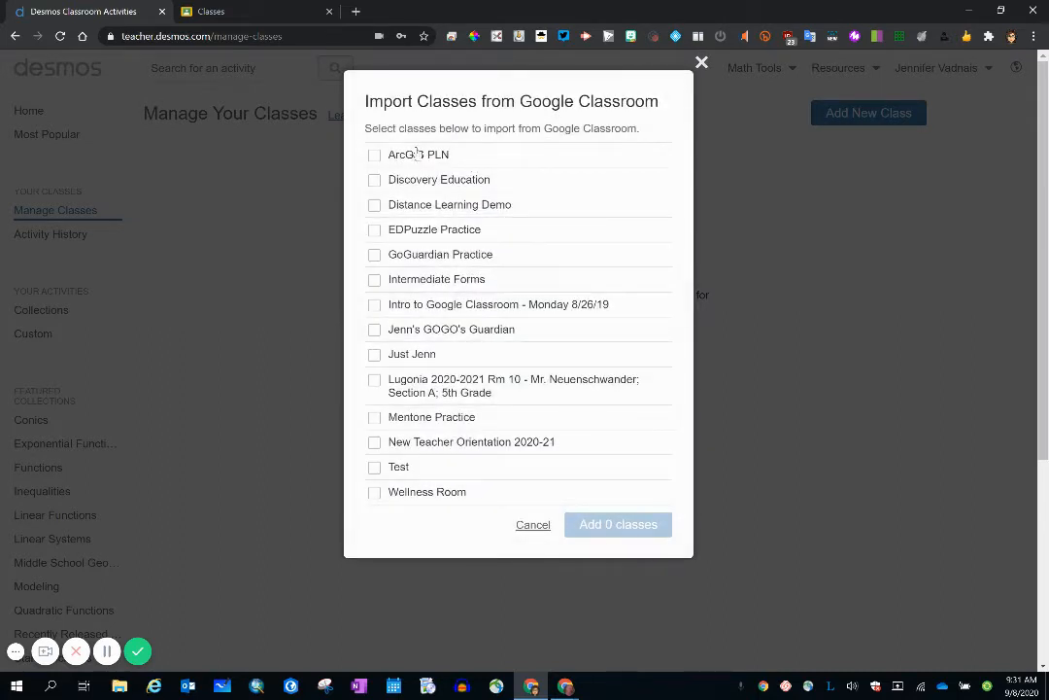
left_click(375, 354)
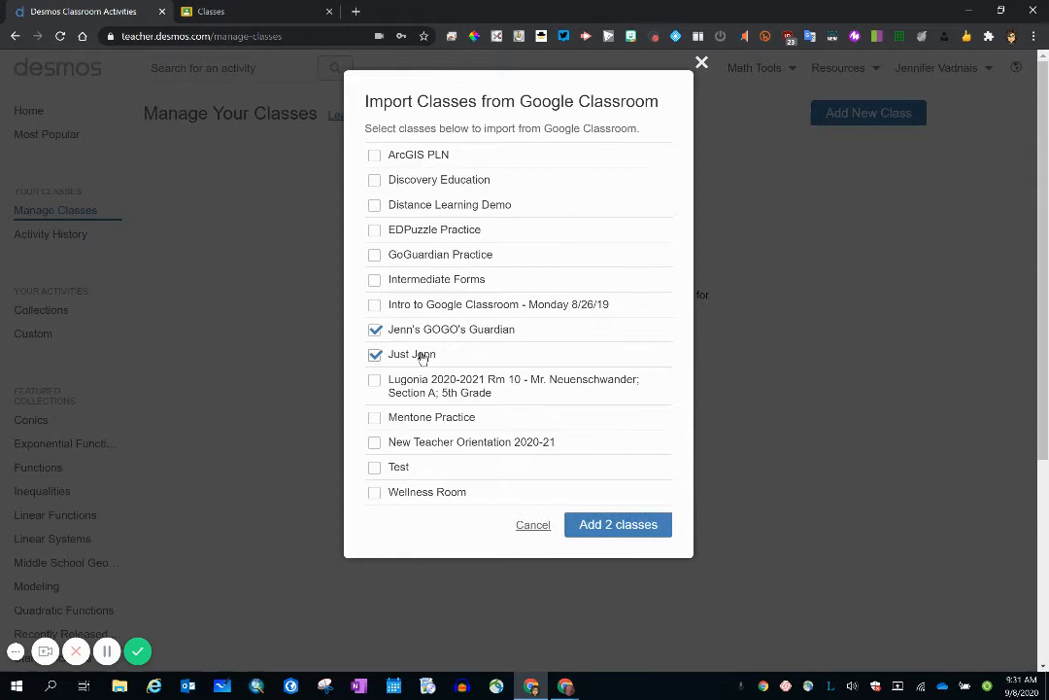
mouse_move(618, 524)
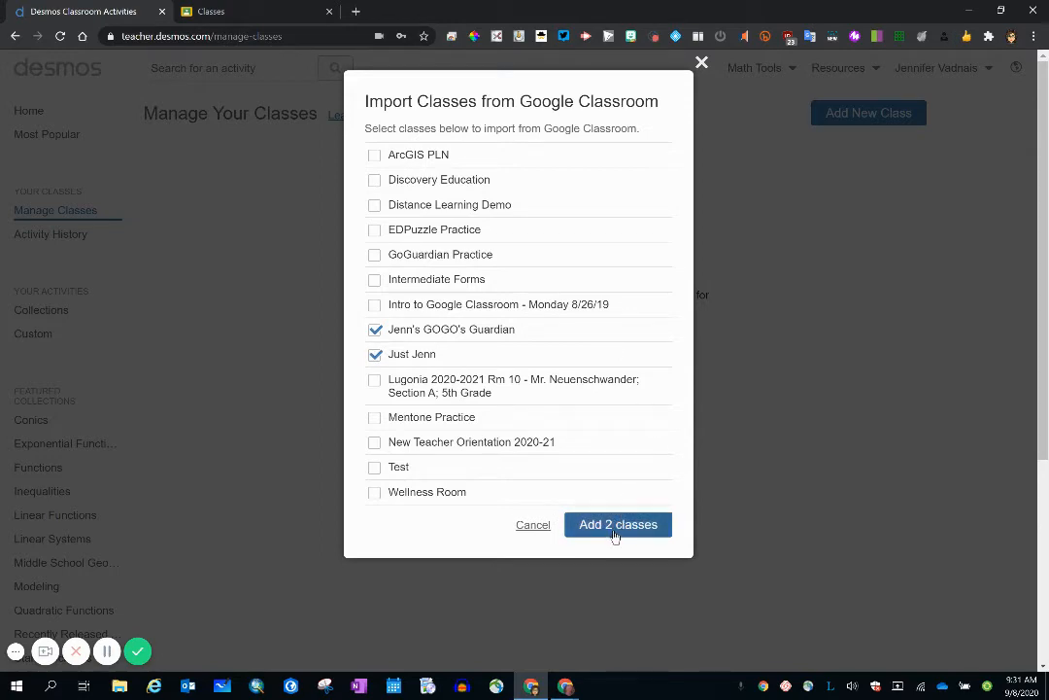
left_click(617, 524)
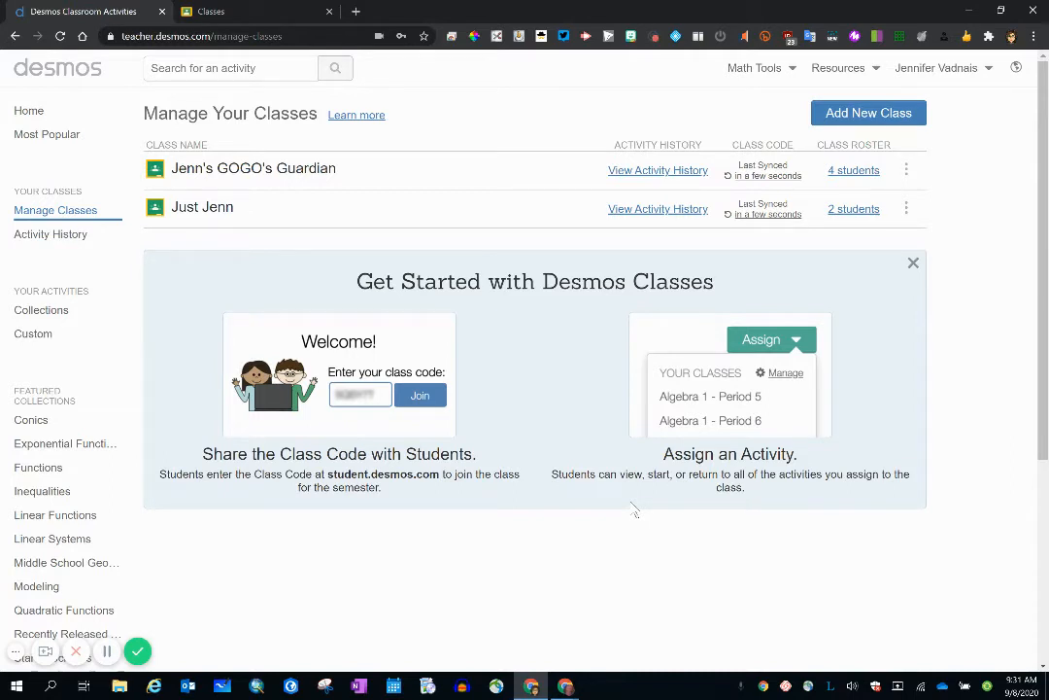
mouse_move(908, 170)
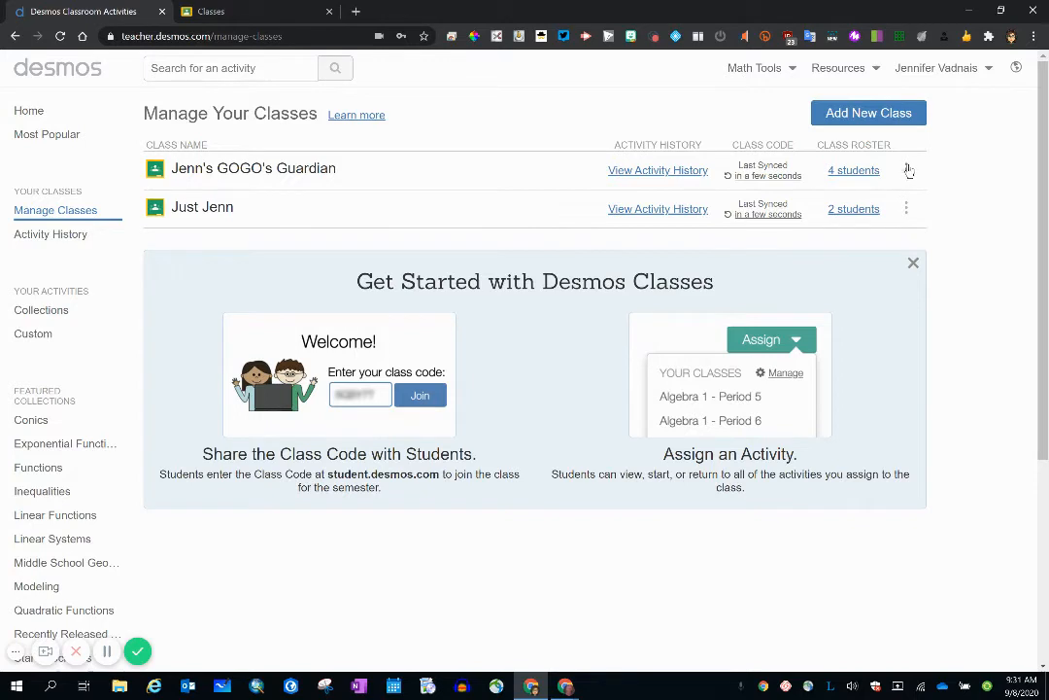
Step: Open the options menu for the four-student imported class
left_click(905, 170)
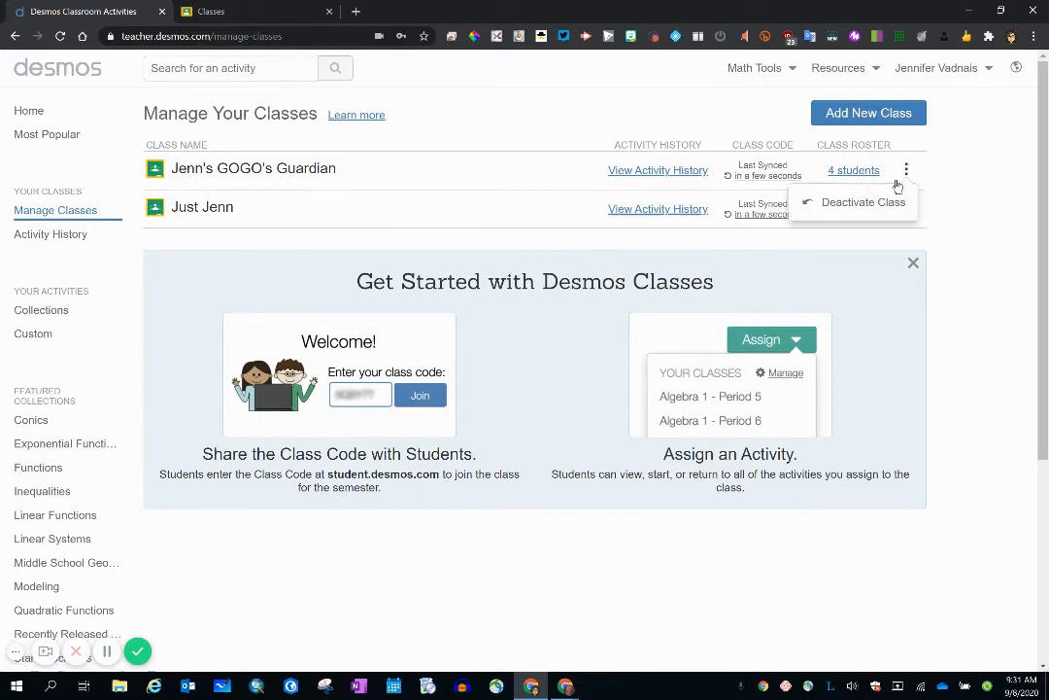
Step: Deactivate the four-student class and collapse the Inactive Classes section
left_click(863, 202)
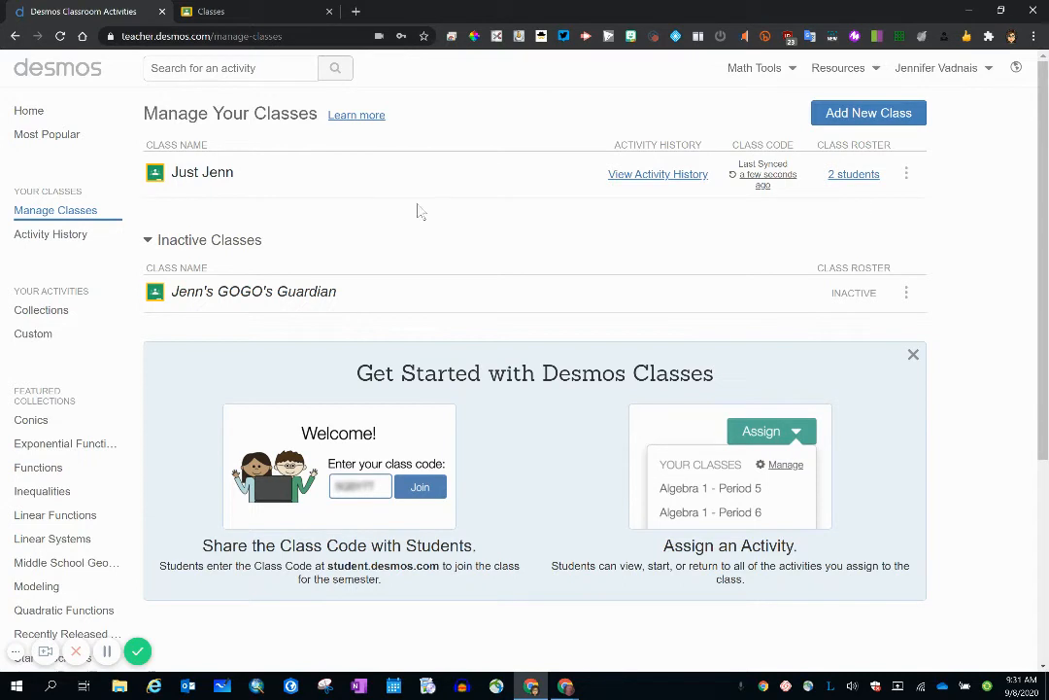
left_click(147, 240)
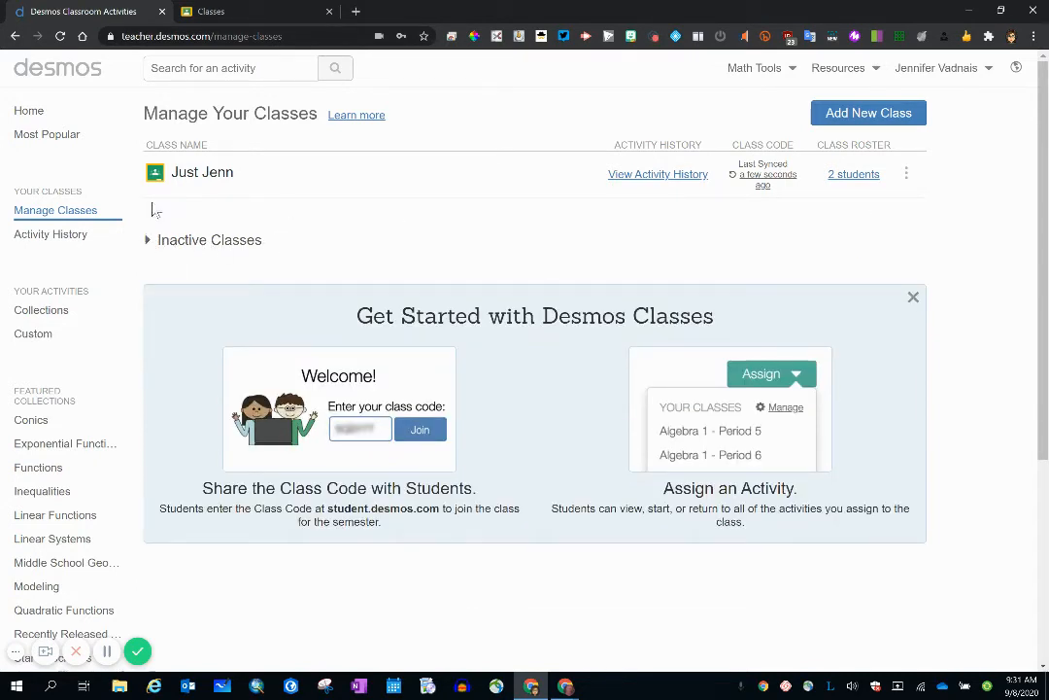
mouse_move(178, 122)
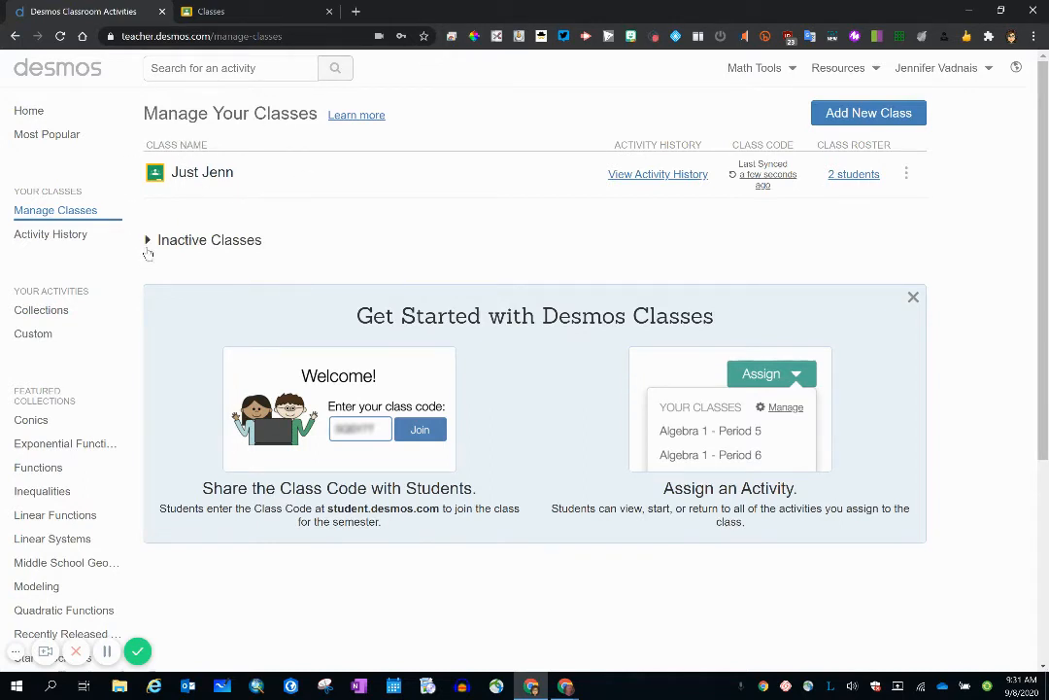
Step: Expand Inactive Classes and request deletion of the inactive four-student class
left_click(148, 240)
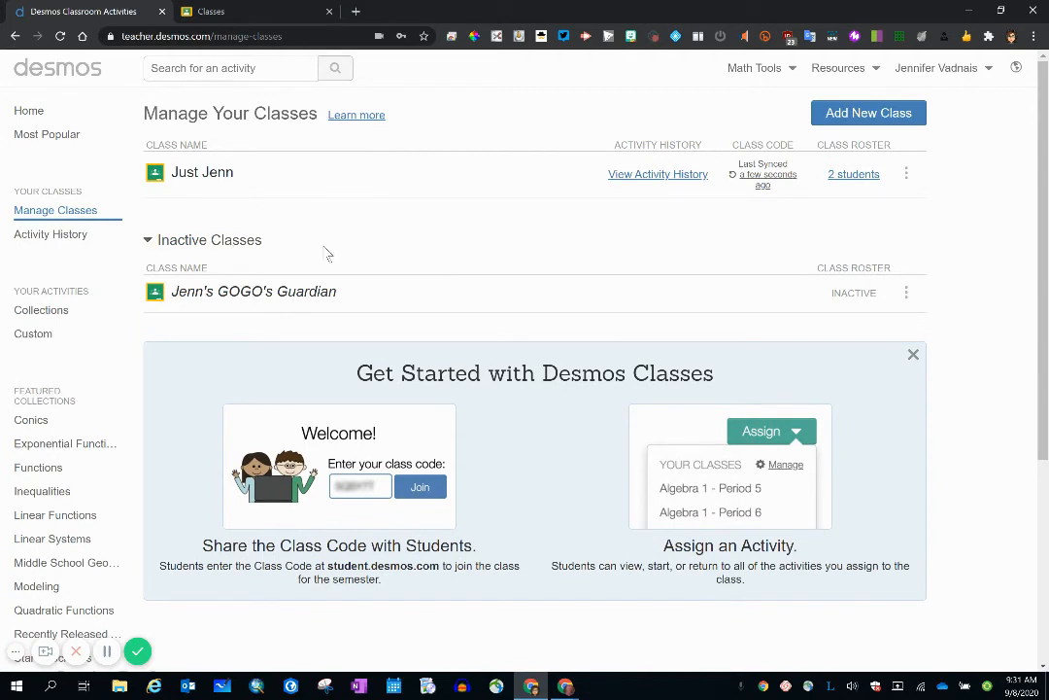
left_click(905, 293)
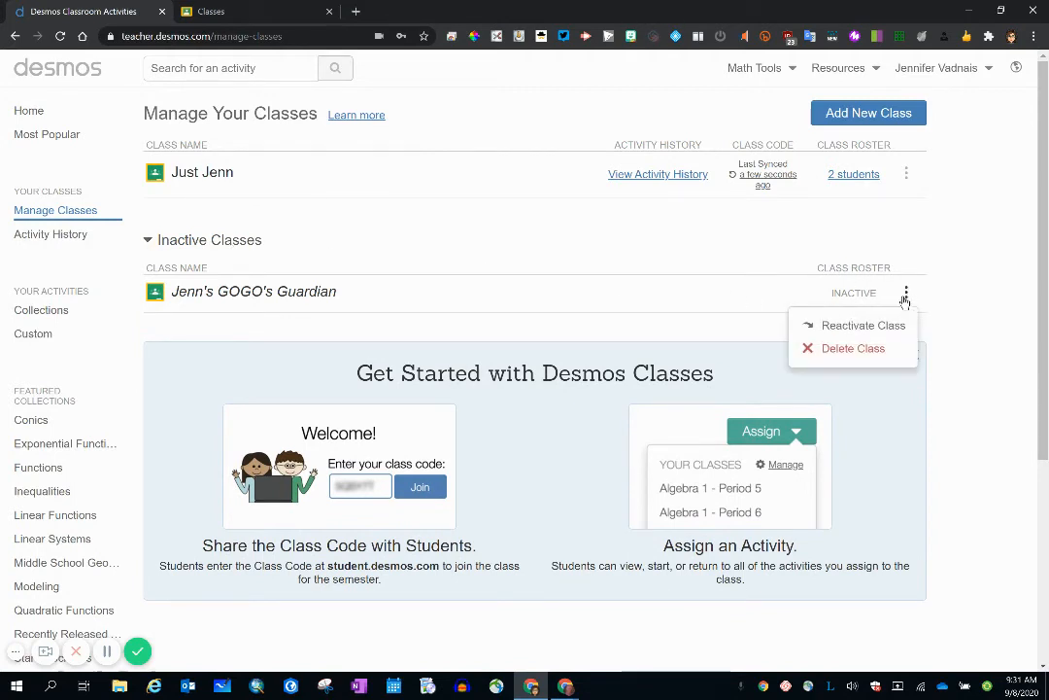
mouse_move(853, 348)
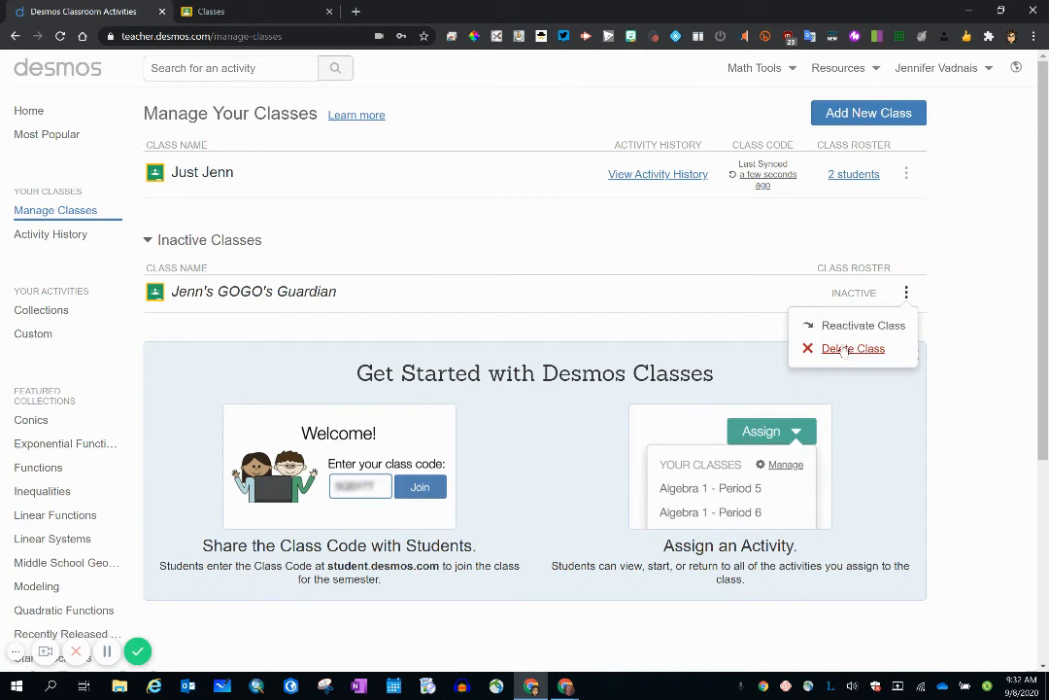
left_click(853, 348)
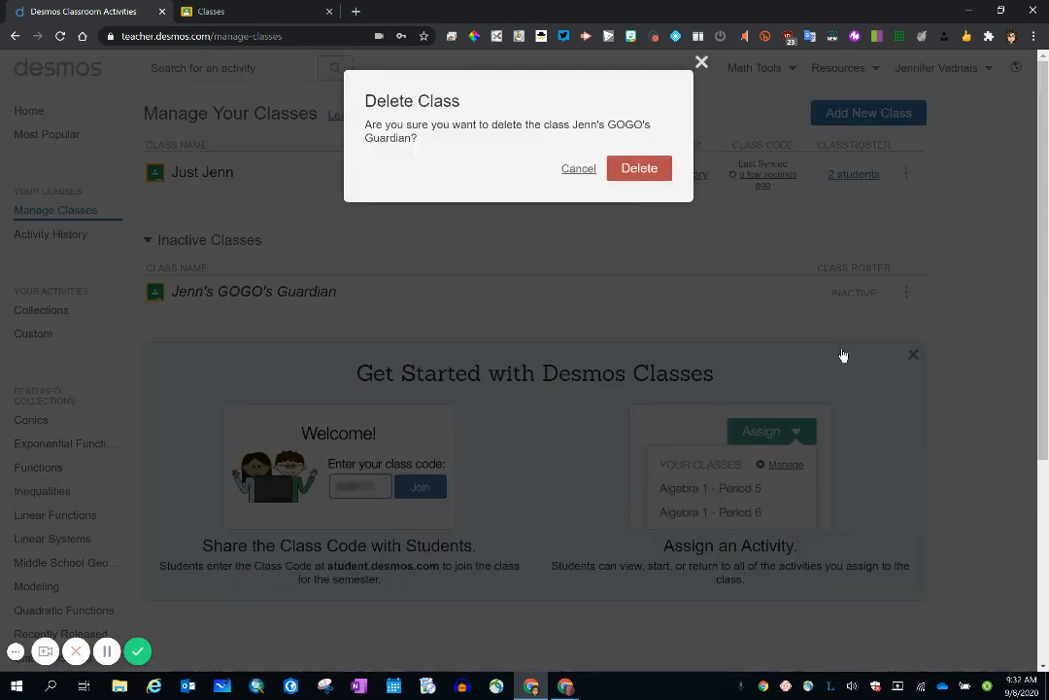